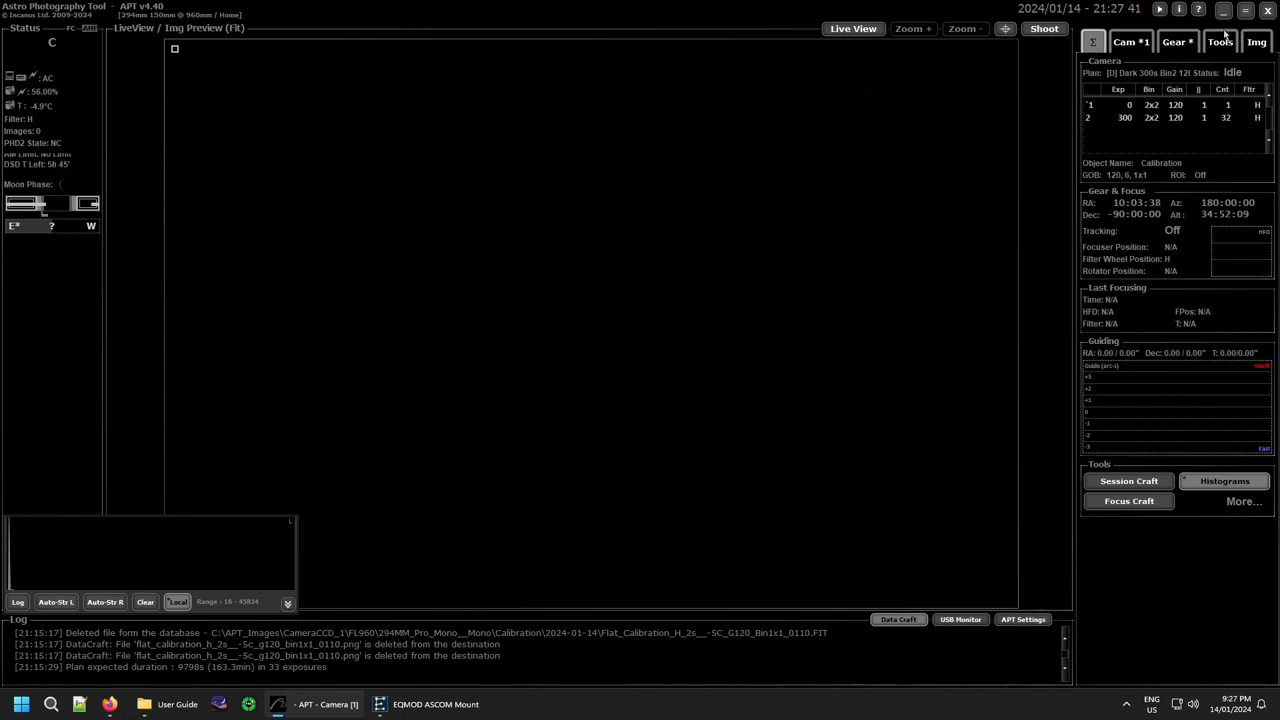
Show the Tools page listing Histogram, Focus Aid and the Object Calculator.
left_click(1220, 40)
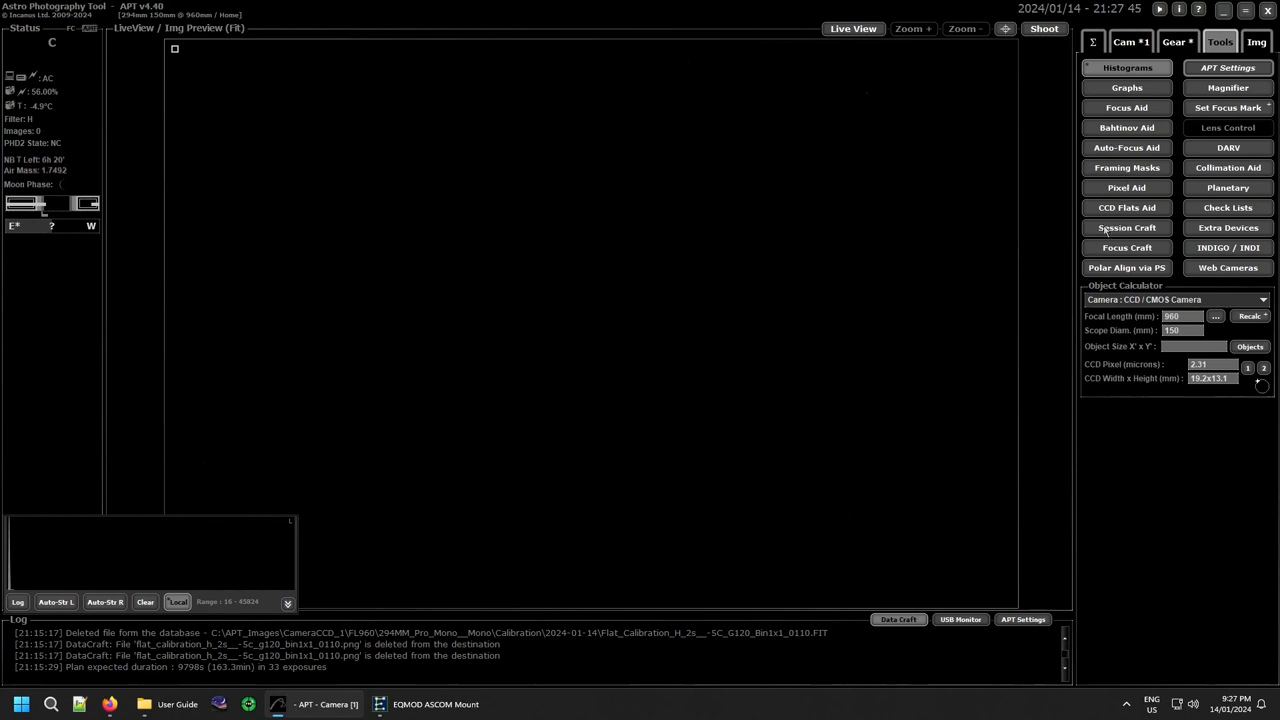
Bring up the Session Craft window with meridian flip, session plan and focus settings.
left_click(1130, 40)
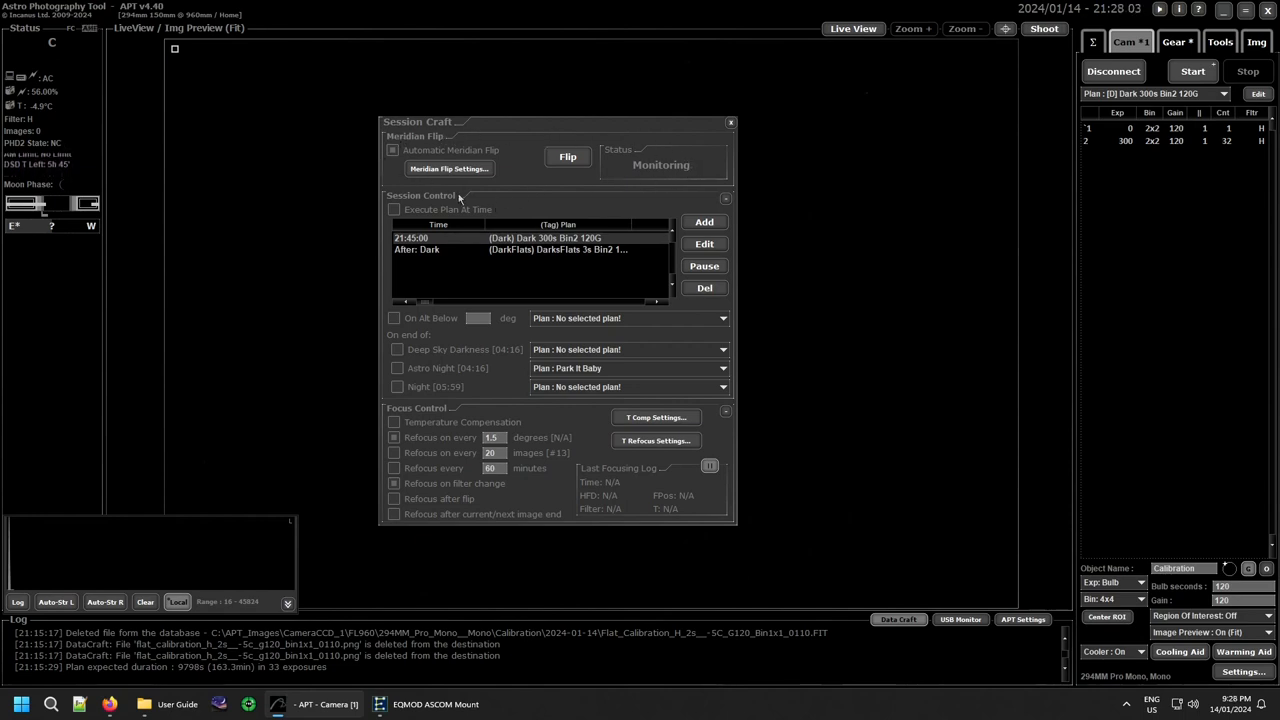
mouse_move(696, 200)
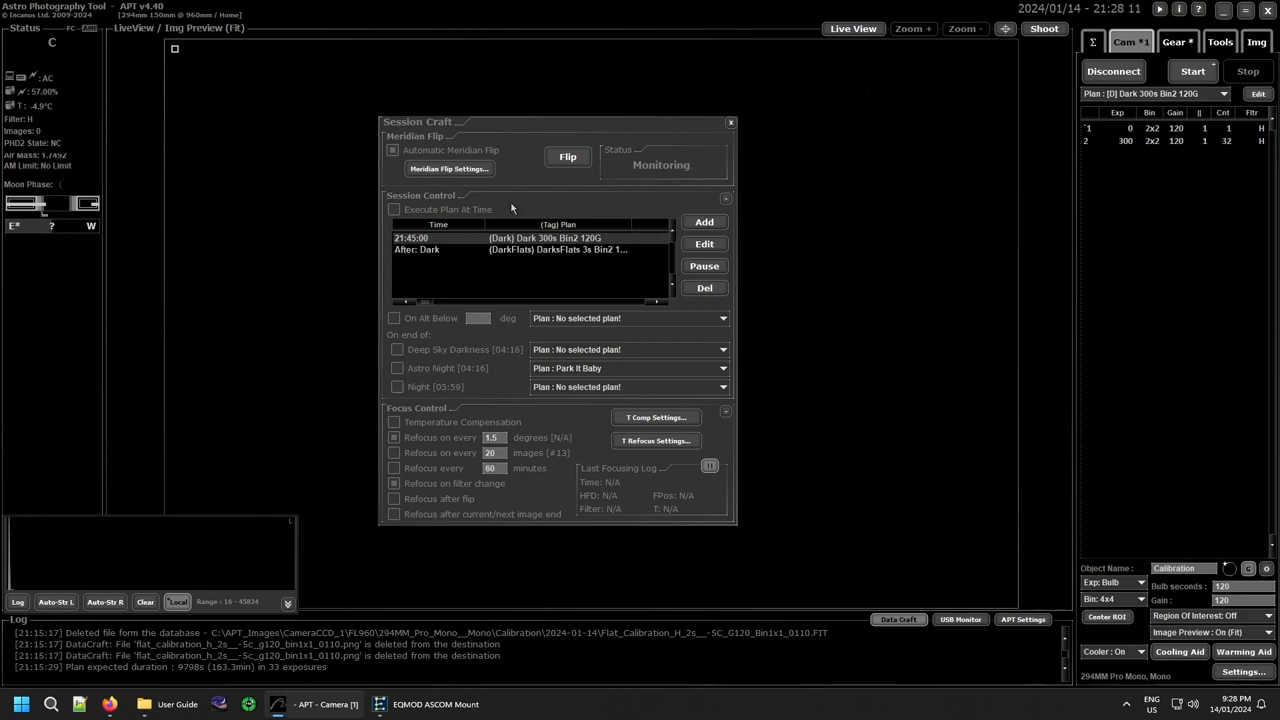
mouse_move(492, 206)
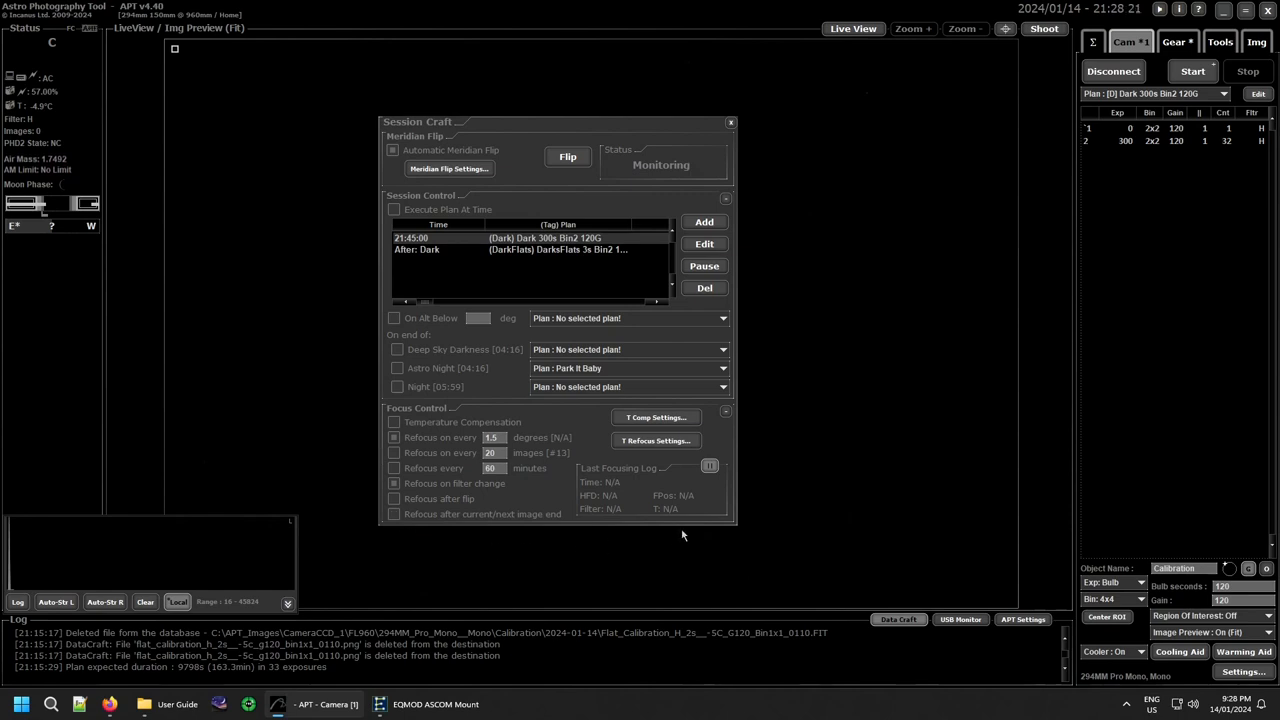
mouse_move(444, 412)
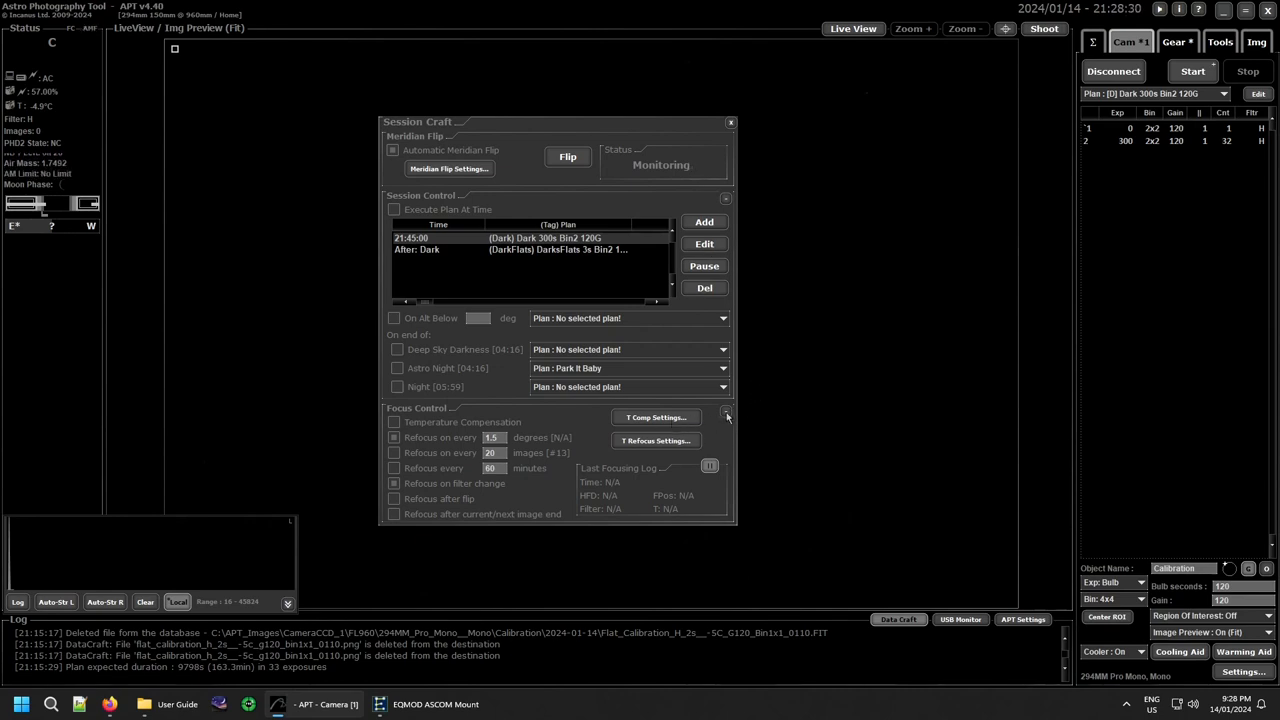
left_click(726, 410)
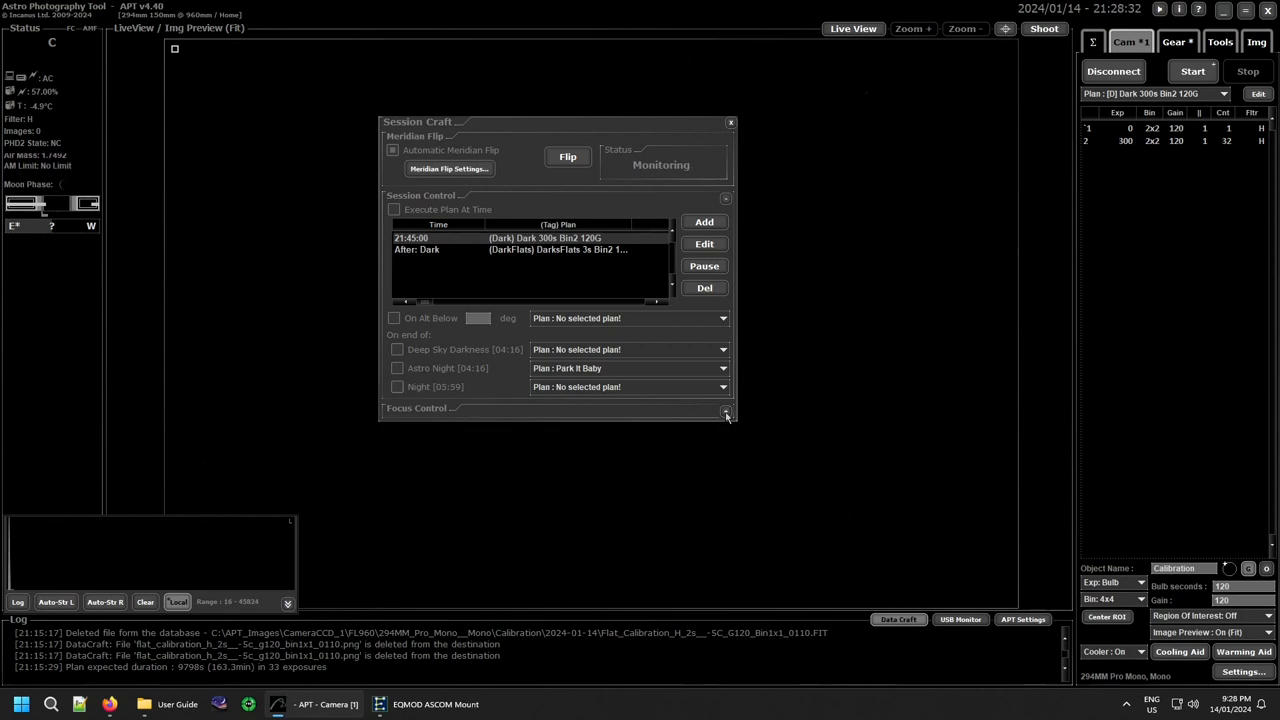
left_click(726, 410)
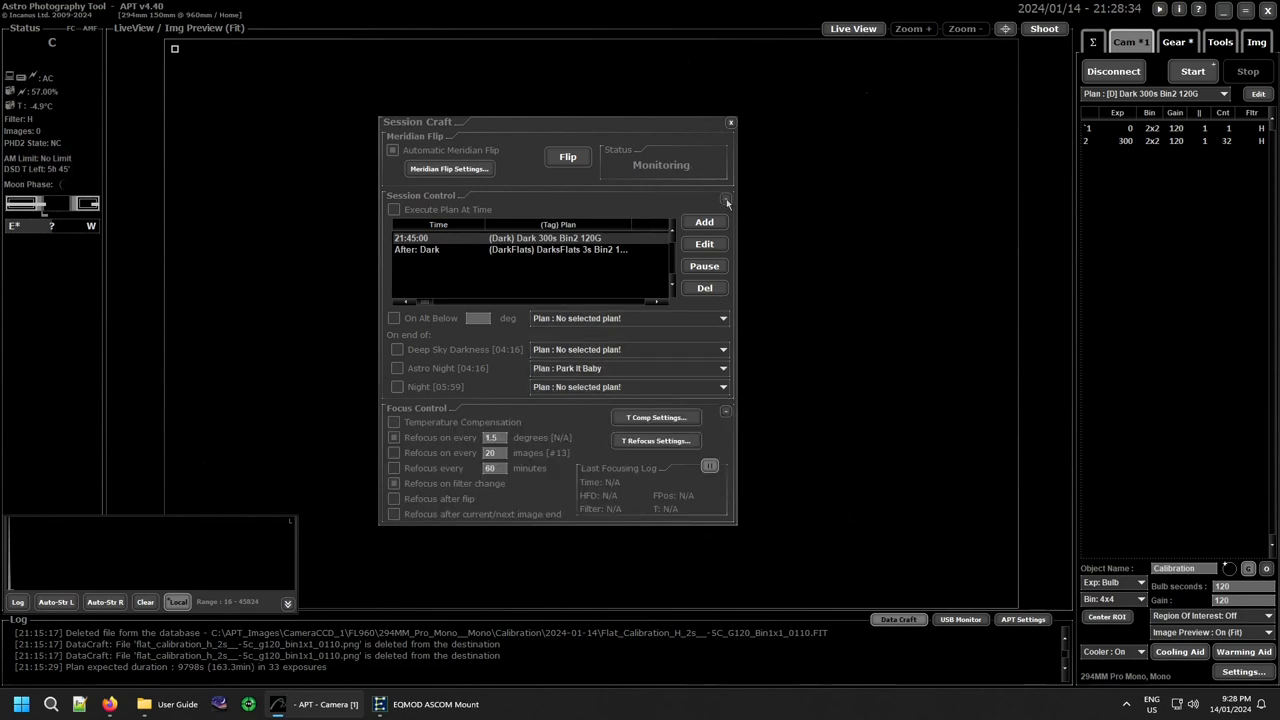
left_click(726, 200)
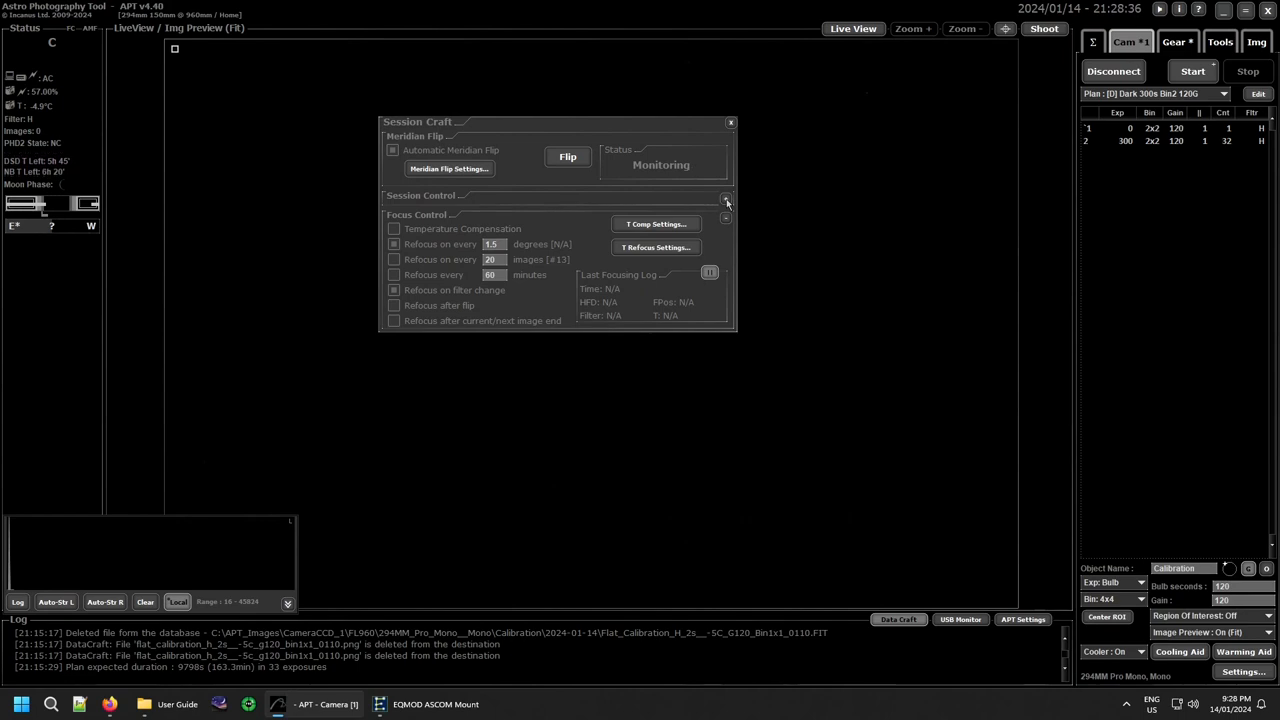
left_click(726, 198)
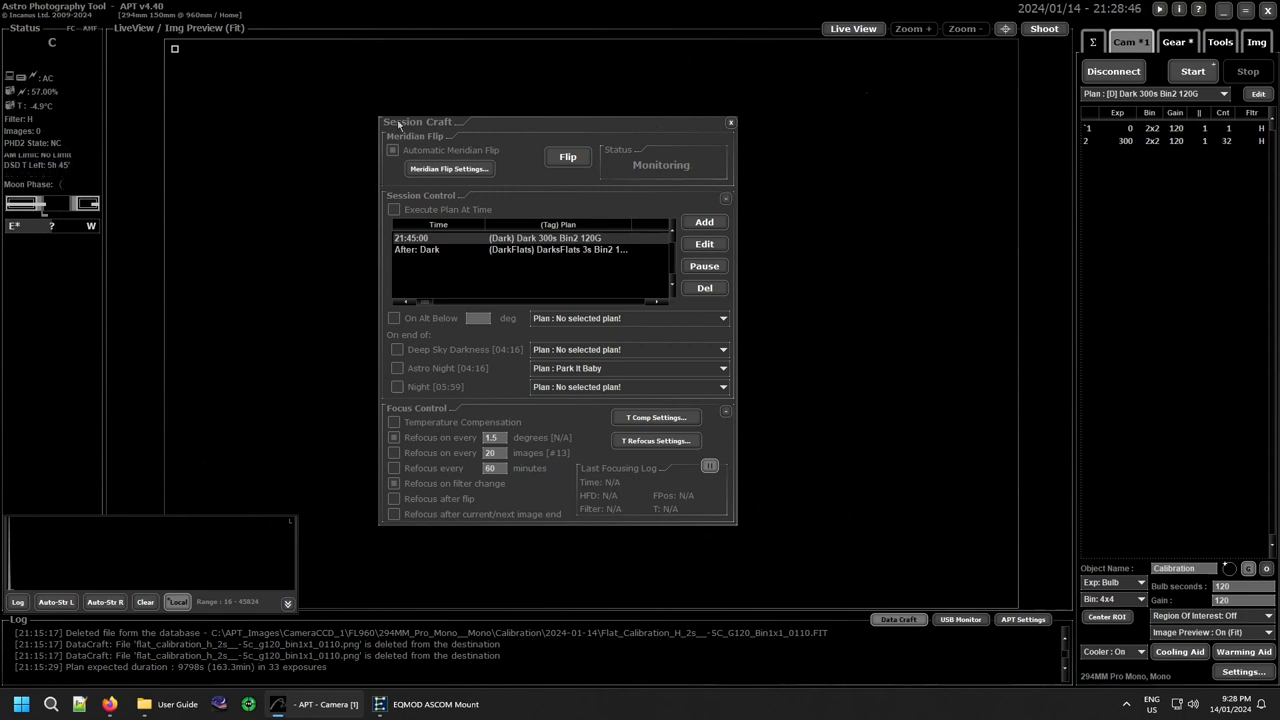
mouse_move(784, 214)
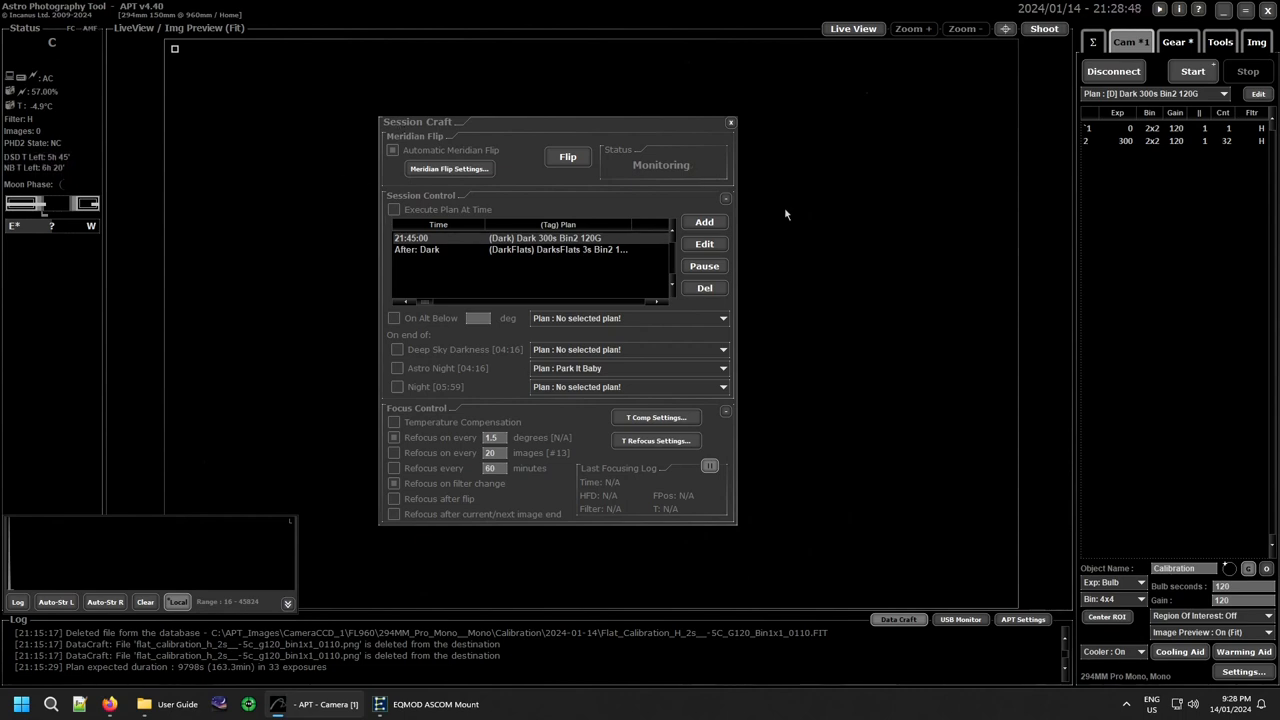